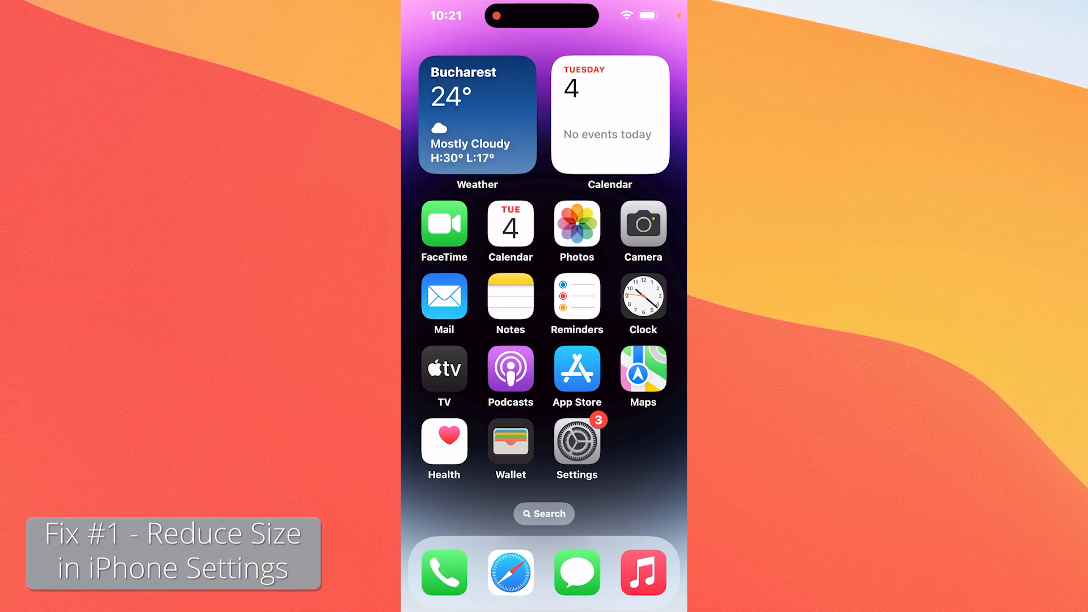
# Bring up the phone's Settings and scroll down through its list.
pyautogui.click(577, 440)
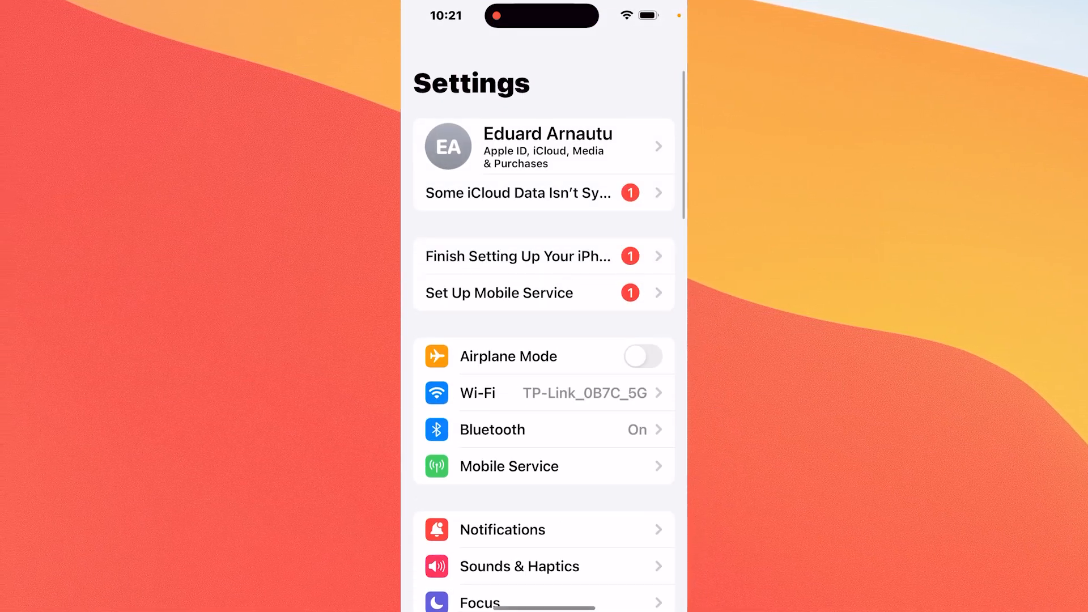
pyautogui.scroll(-3)
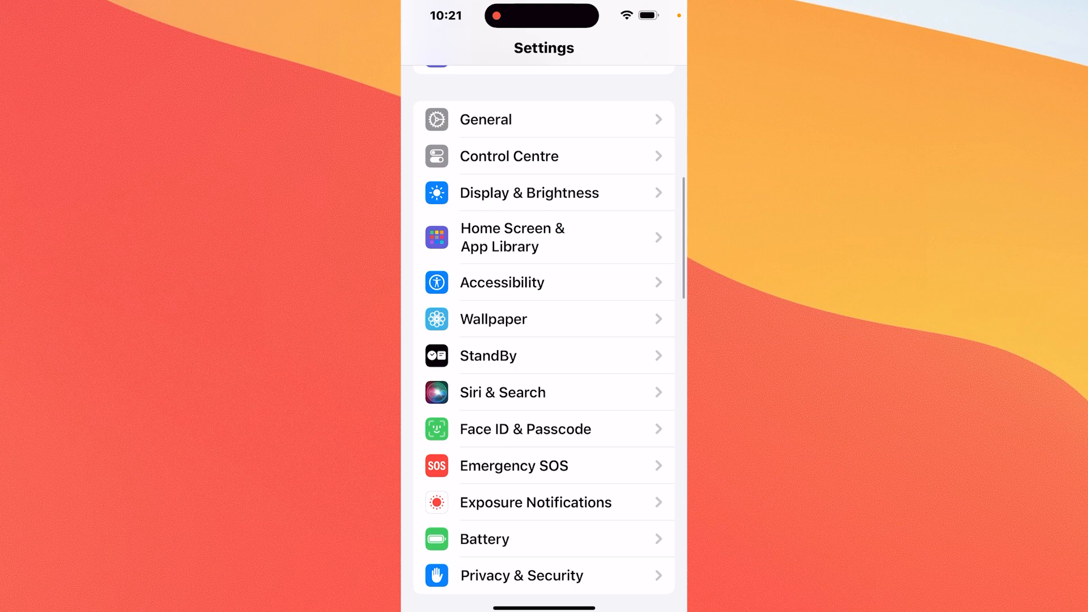
pyautogui.scroll(-3)
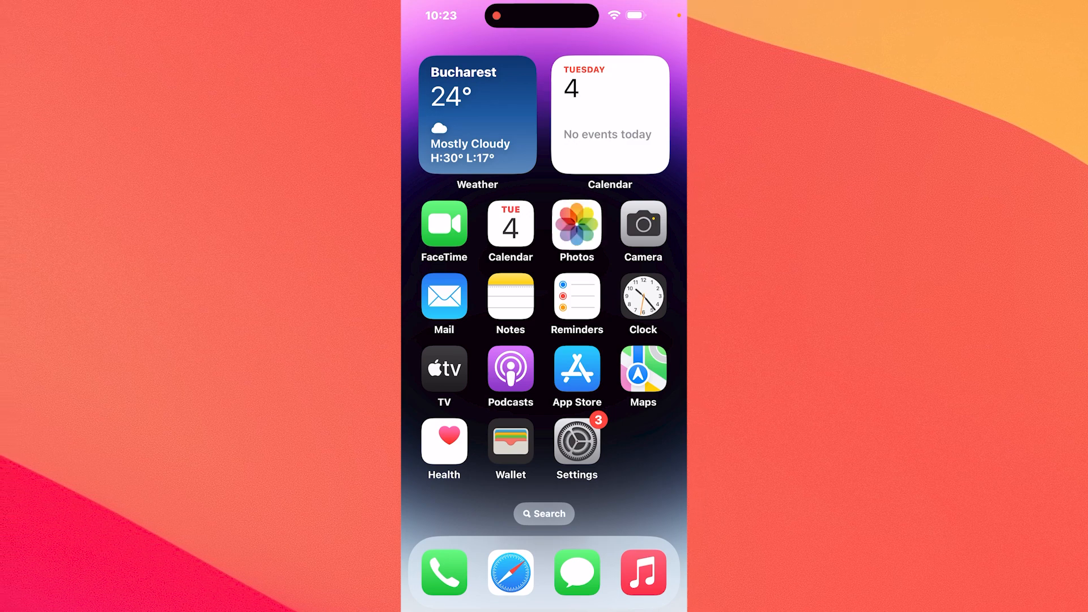
# In Photos, put the grey carpet photo into Edit mode with the Crop tool selected.
pyautogui.click(576, 225)
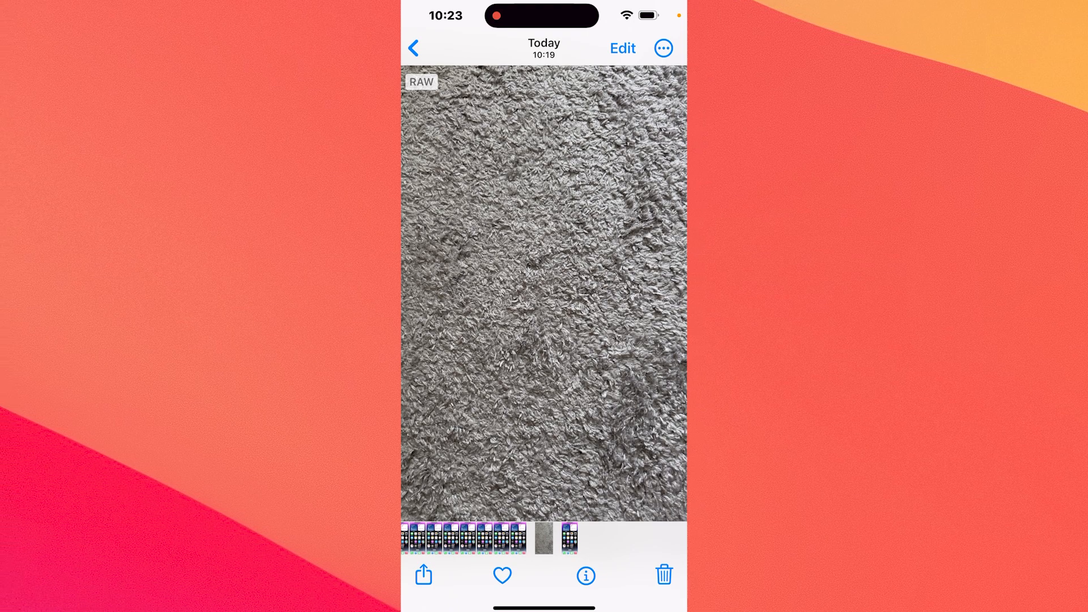
pyautogui.click(621, 47)
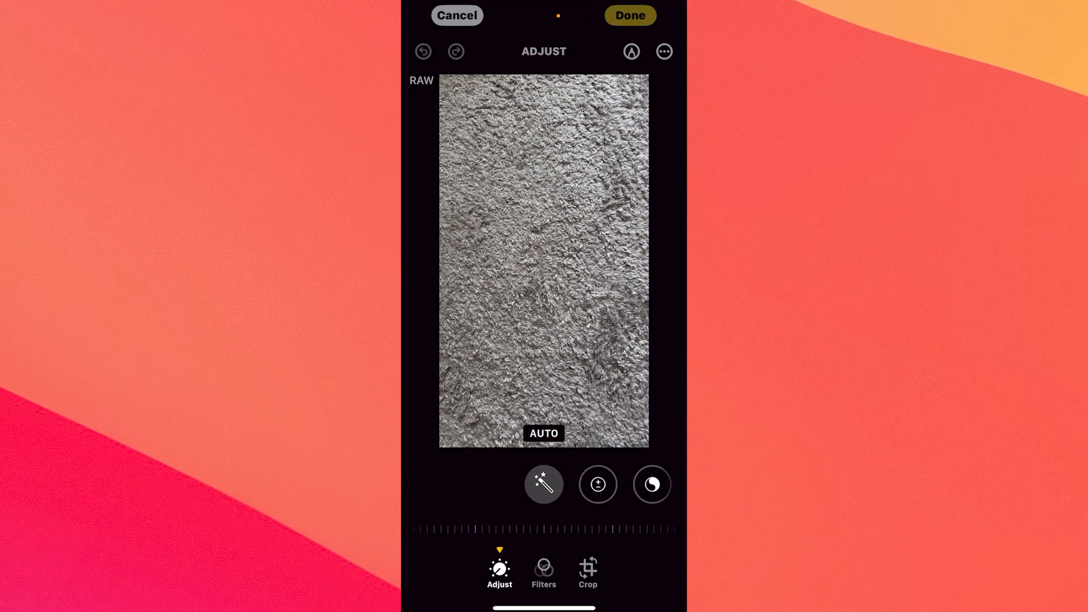
pyautogui.click(587, 573)
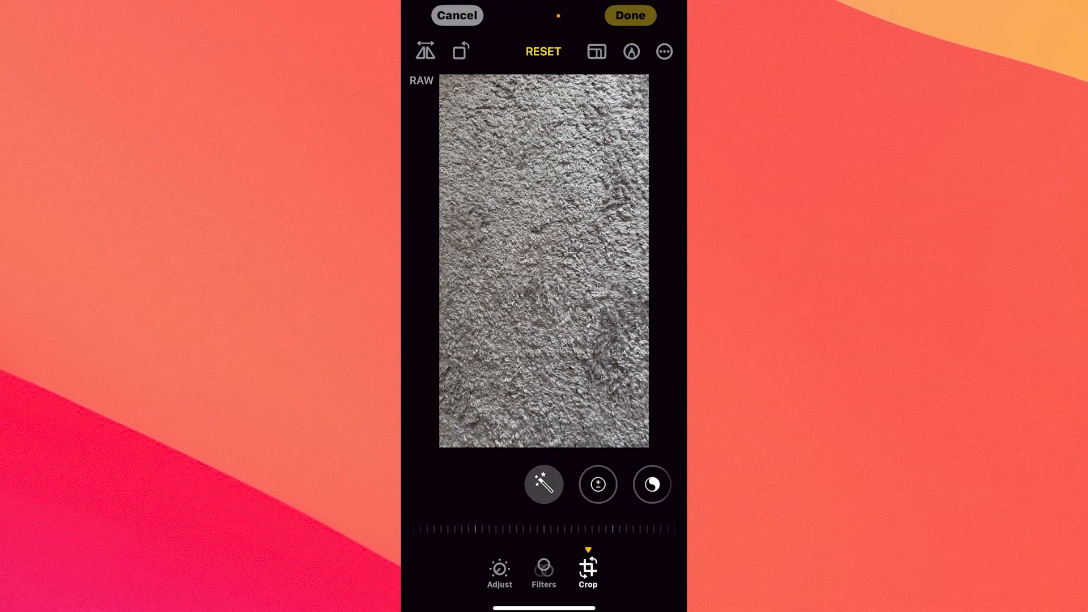